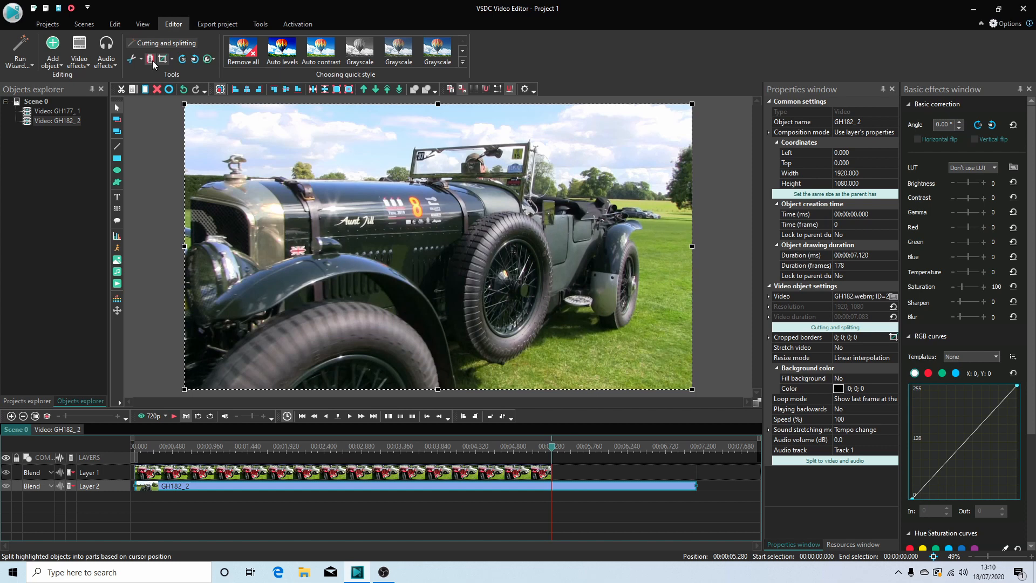
Split the green Bentley clip at 00:00:05.280 and select its trailing piece.
left_click(150, 59)
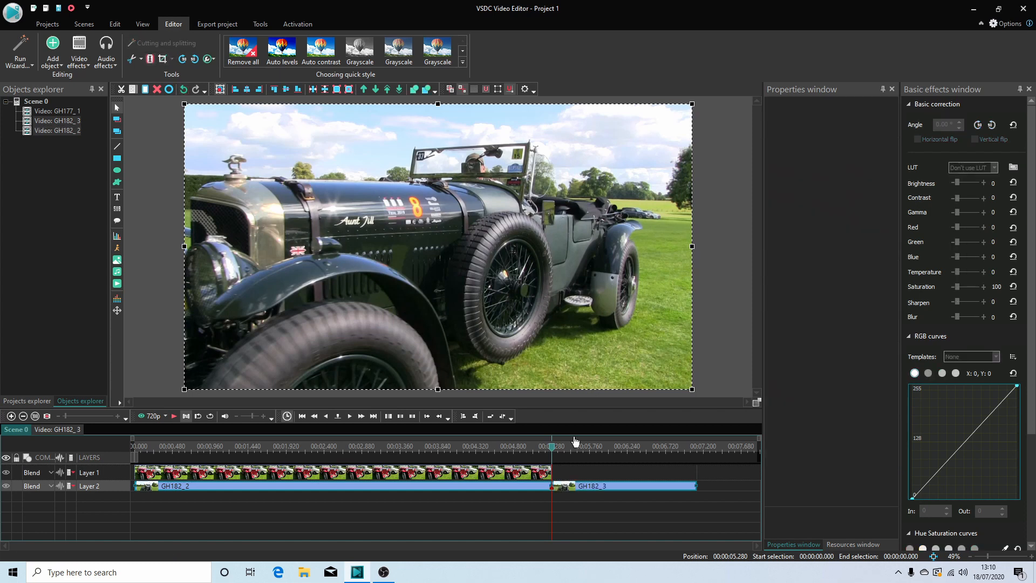
mouse_move(644, 488)
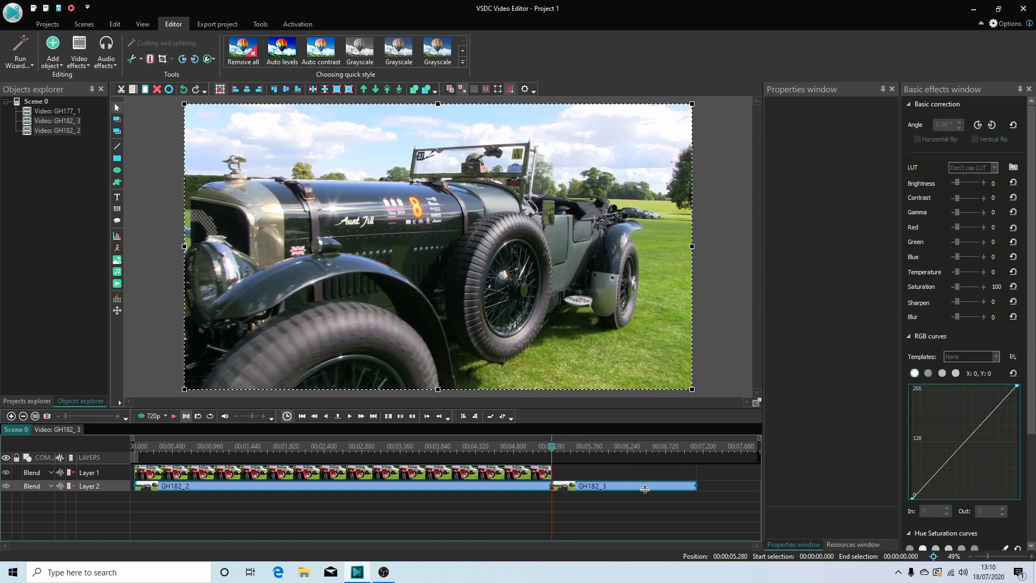
left_click(620, 485)
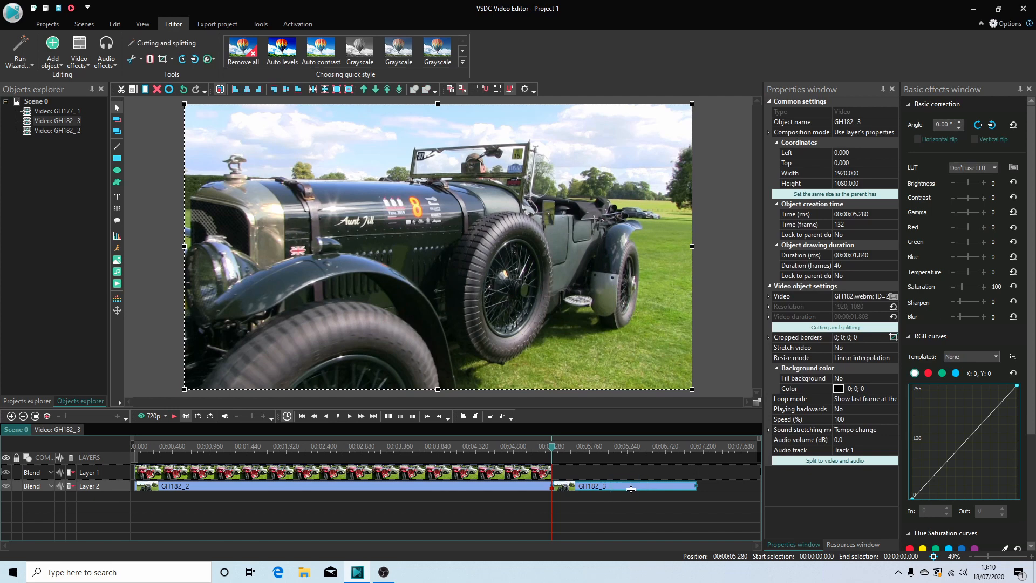
mouse_move(614, 502)
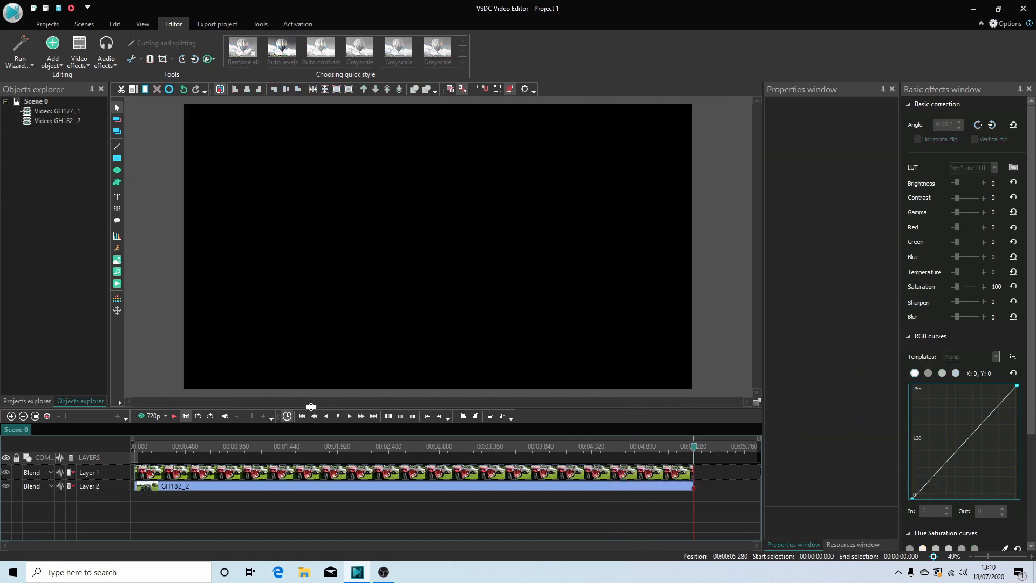
Return the timeline to the start to realign the MG clip.
left_click(301, 416)
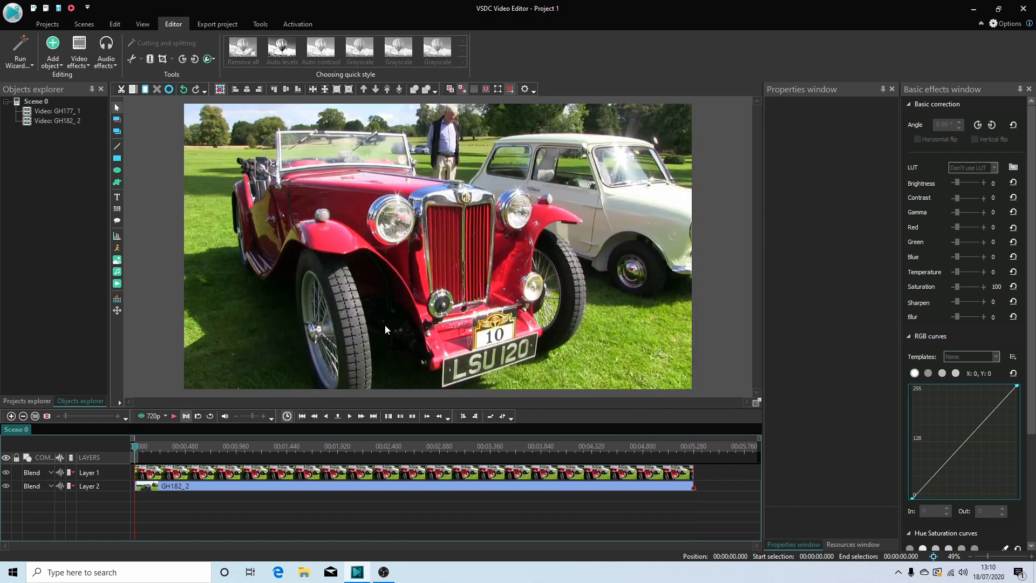
mouse_move(569, 161)
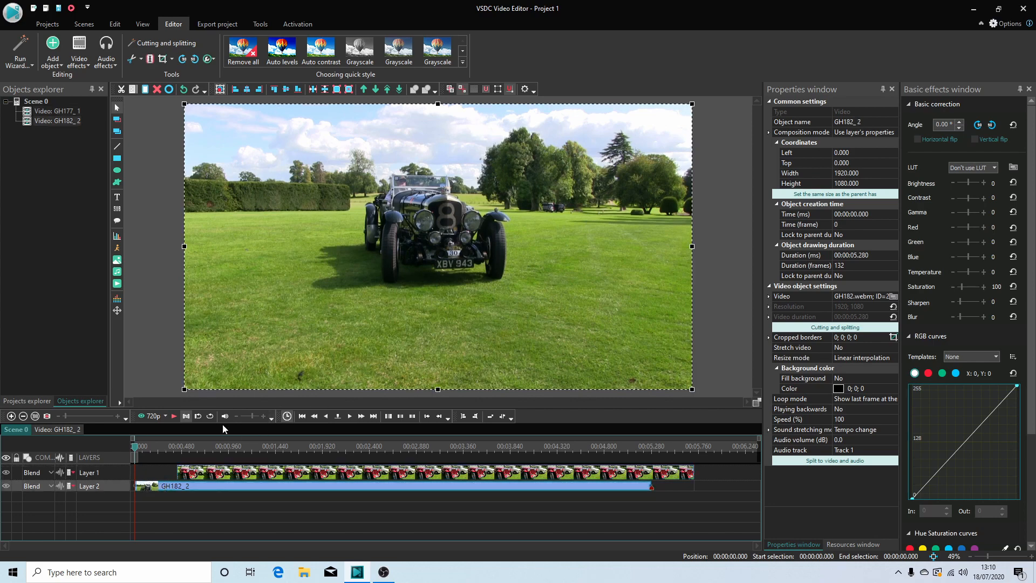
mouse_move(586, 211)
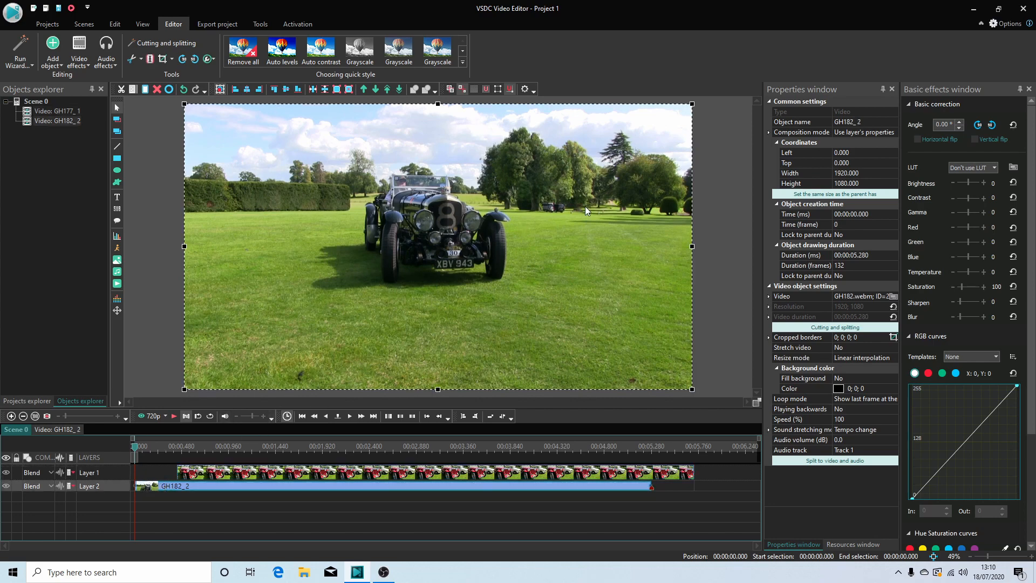
mouse_move(572, 200)
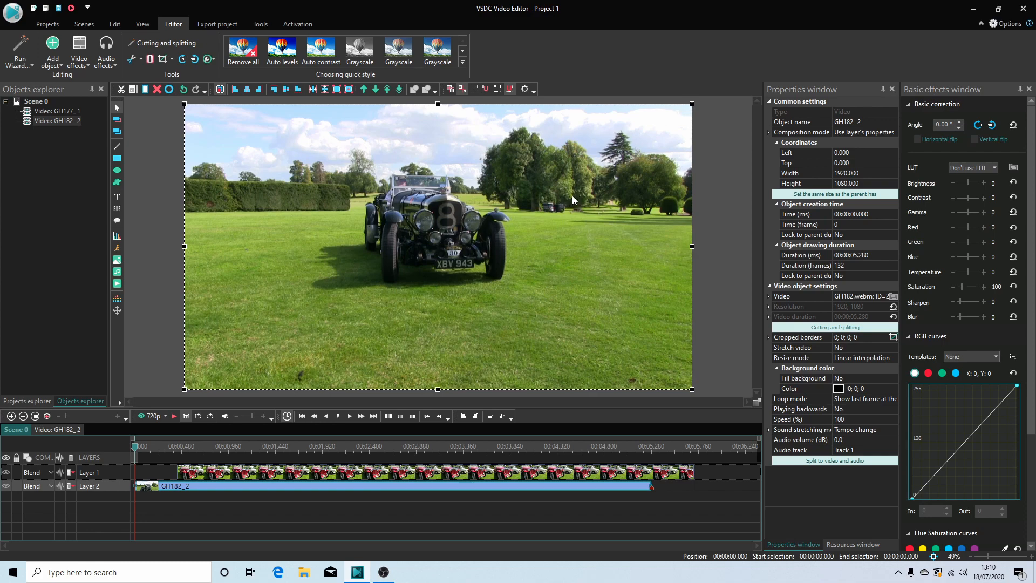
mouse_move(324, 343)
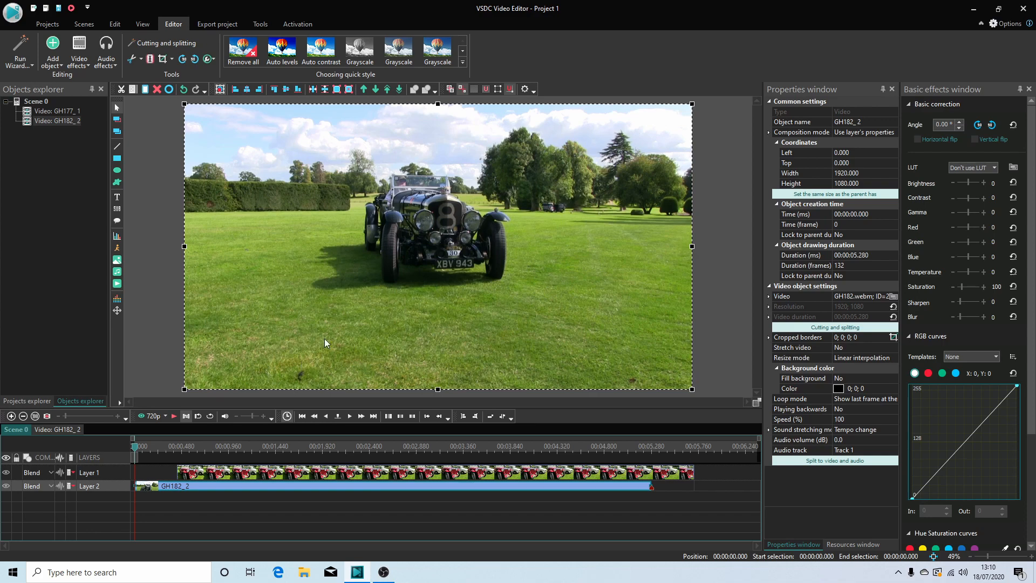
mouse_move(122, 374)
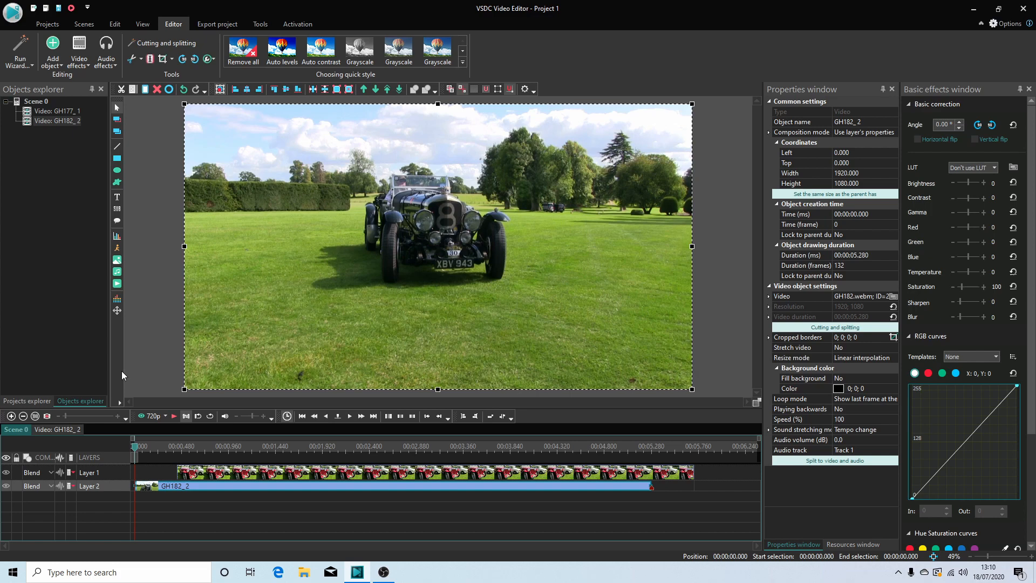
mouse_move(188, 391)
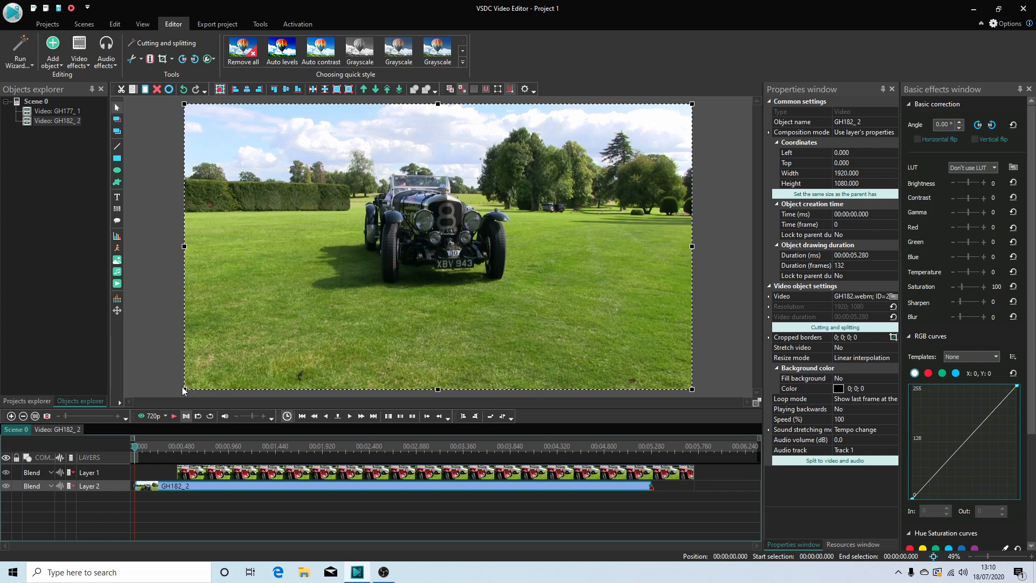
mouse_move(183, 391)
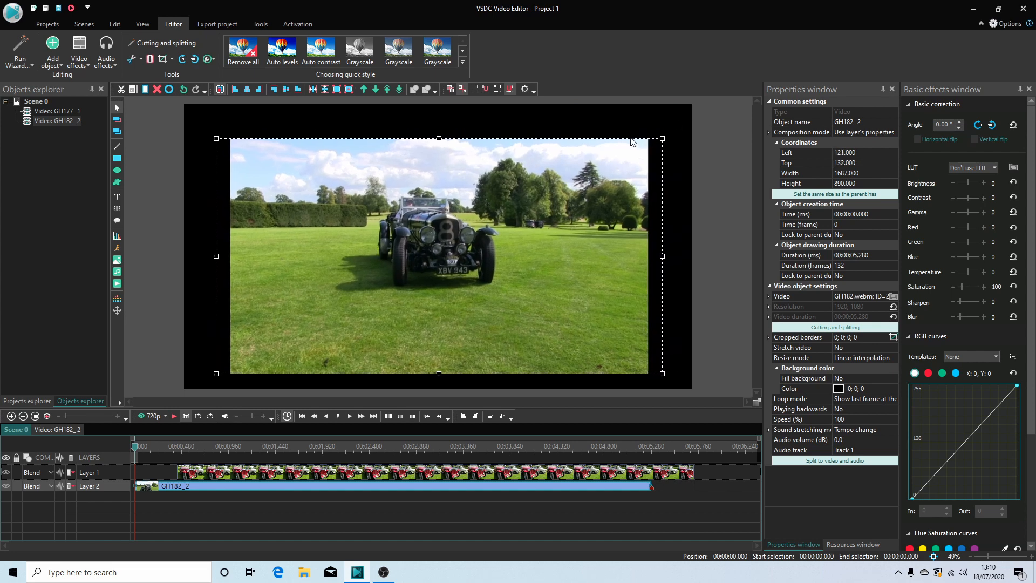
mouse_move(661, 141)
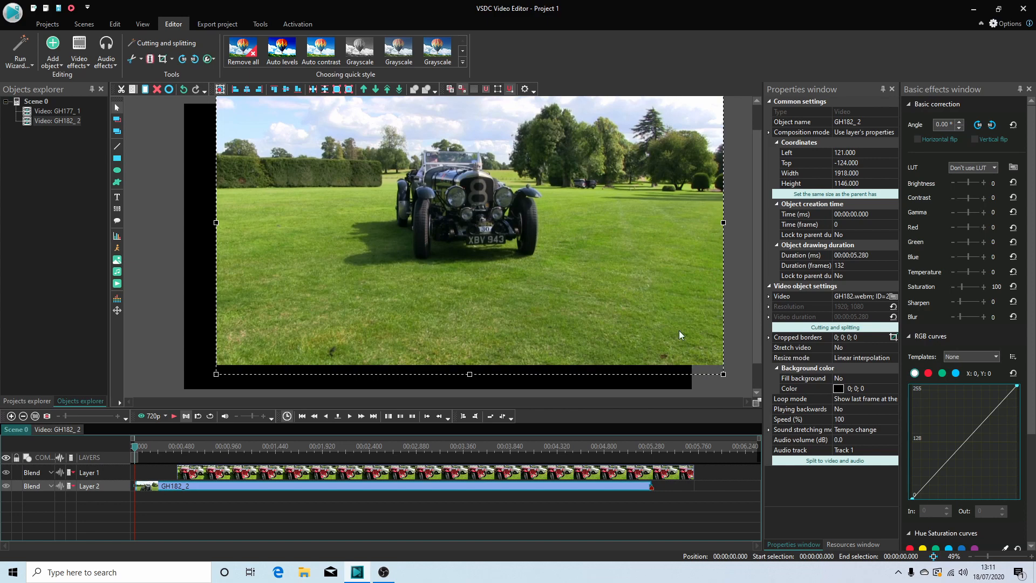
mouse_move(532, 78)
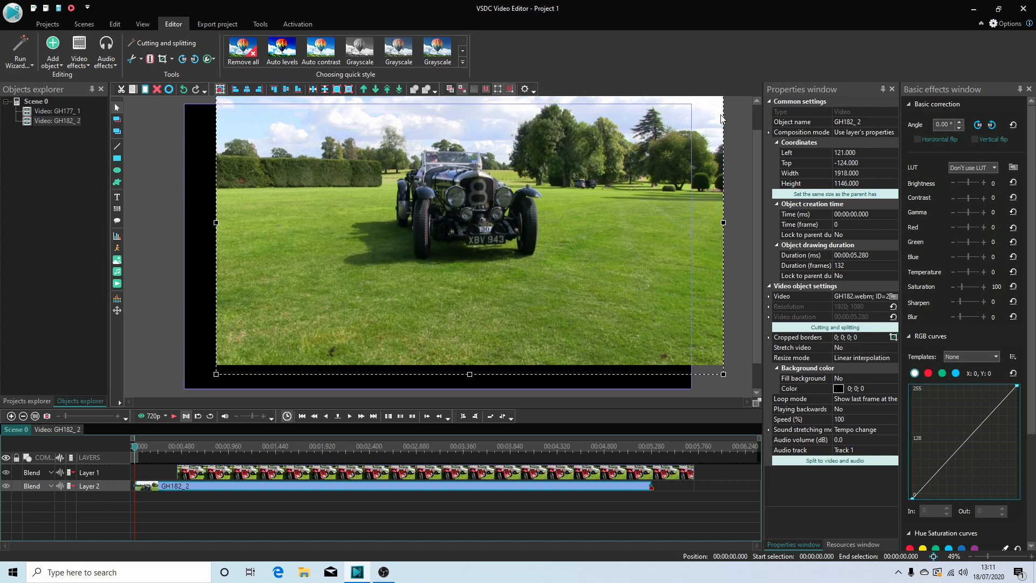
mouse_move(278, 114)
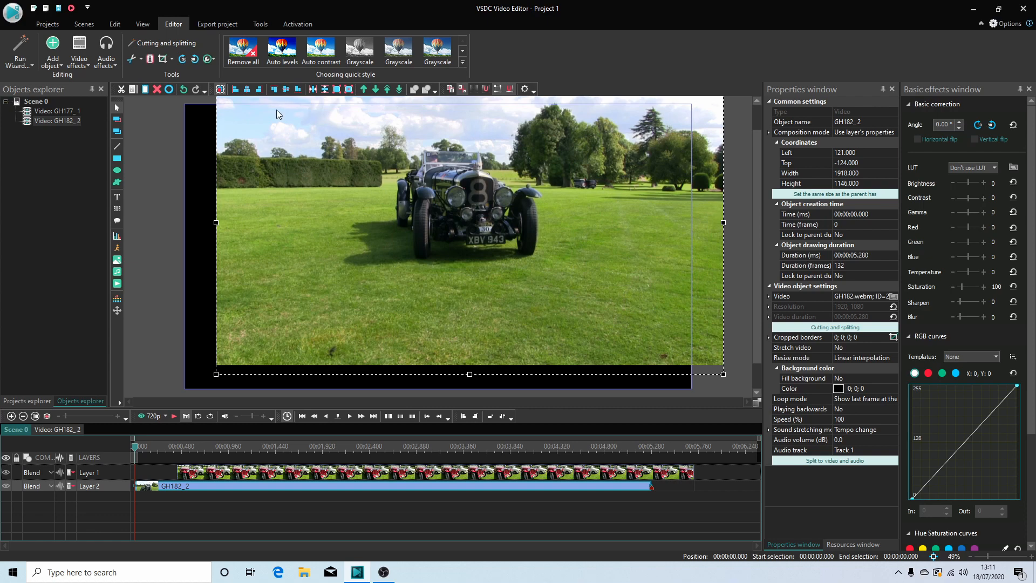
mouse_move(231, 393)
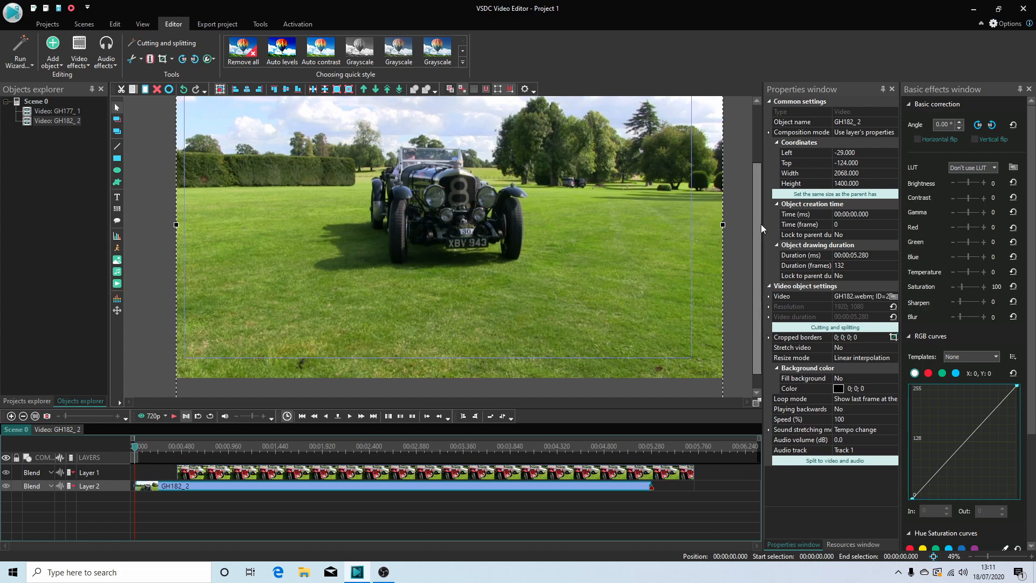
Zoom the preview while scaling the Bentley clip to 2107×1458 at Left -187, Top -140.
scroll("up", 3)
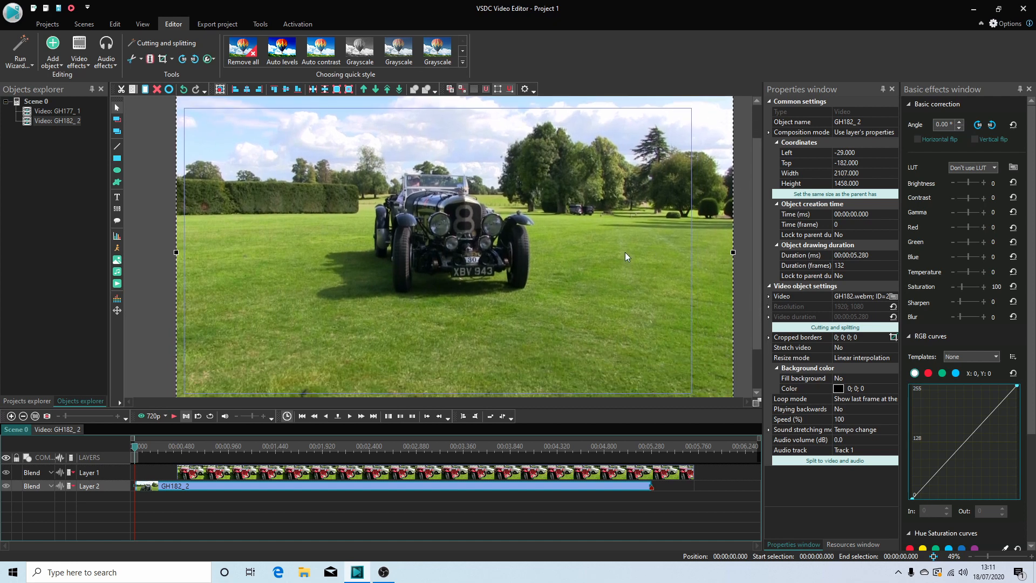
mouse_move(506, 245)
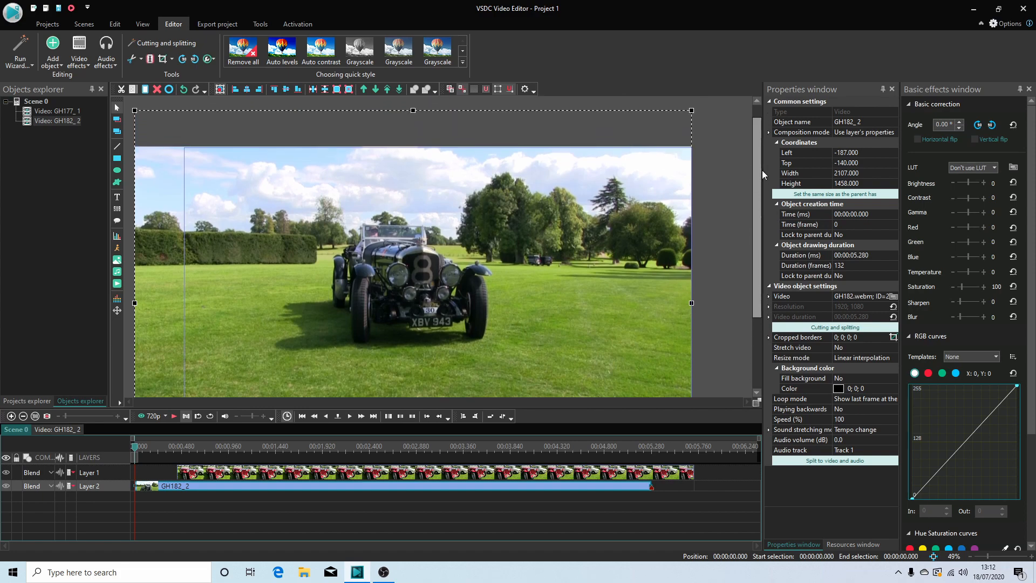
scroll("down", 3)
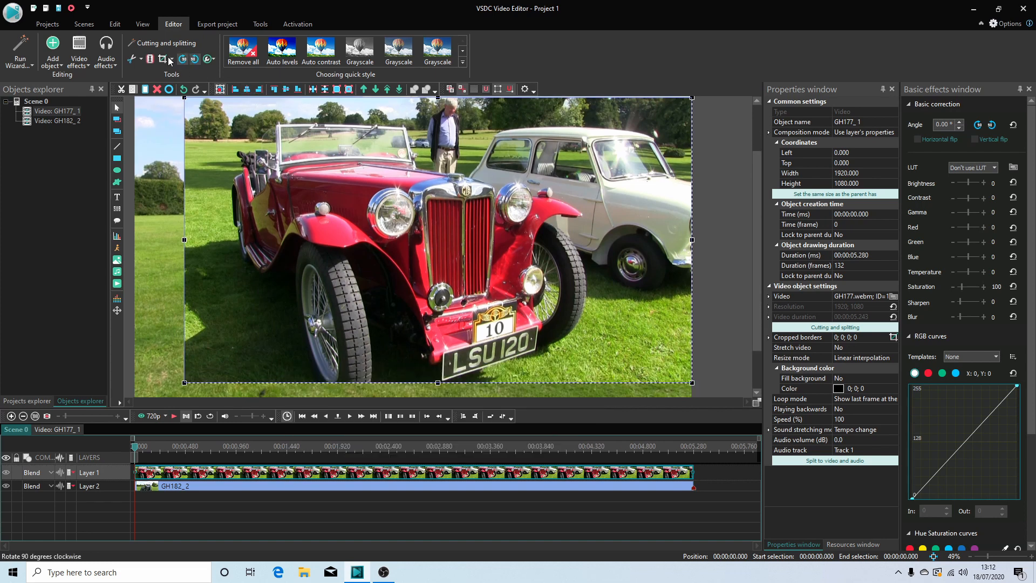
mouse_move(162, 60)
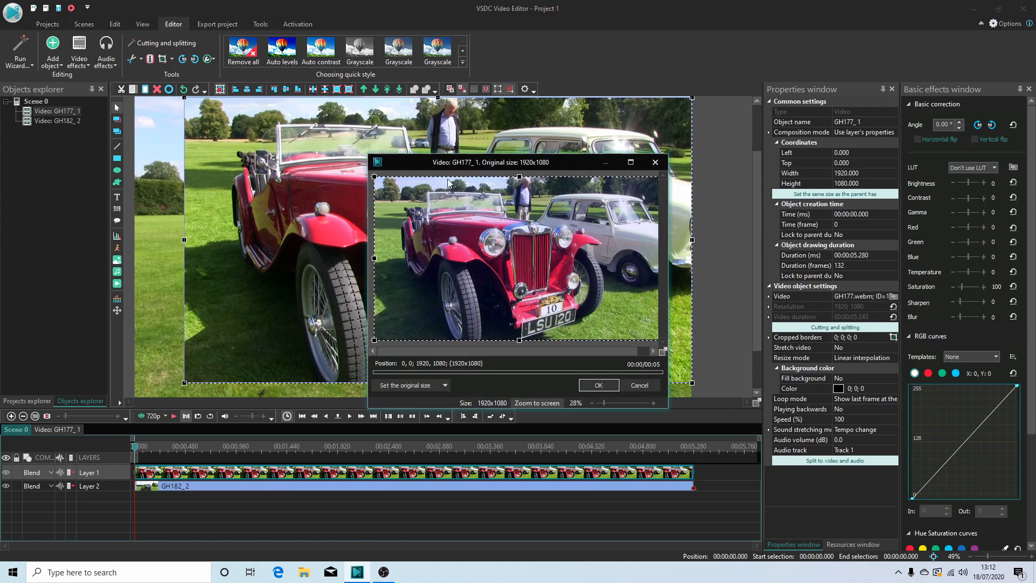
mouse_move(597, 298)
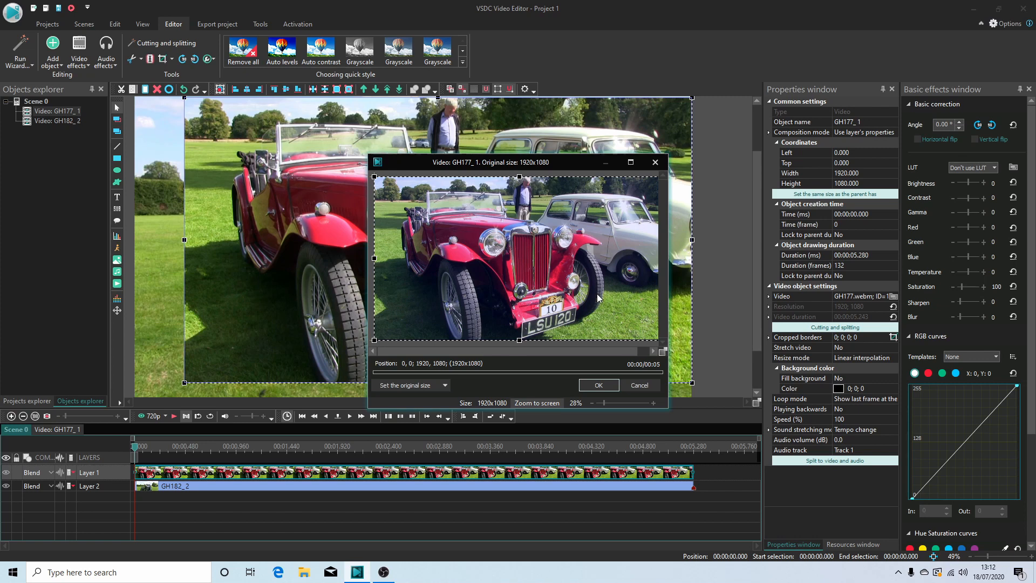
mouse_move(406, 279)
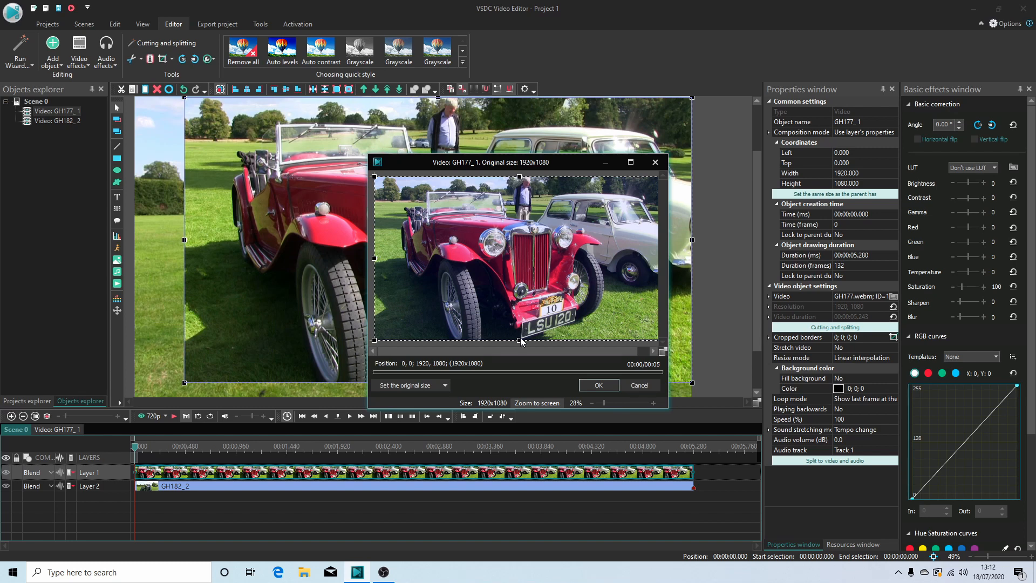
mouse_move(642, 251)
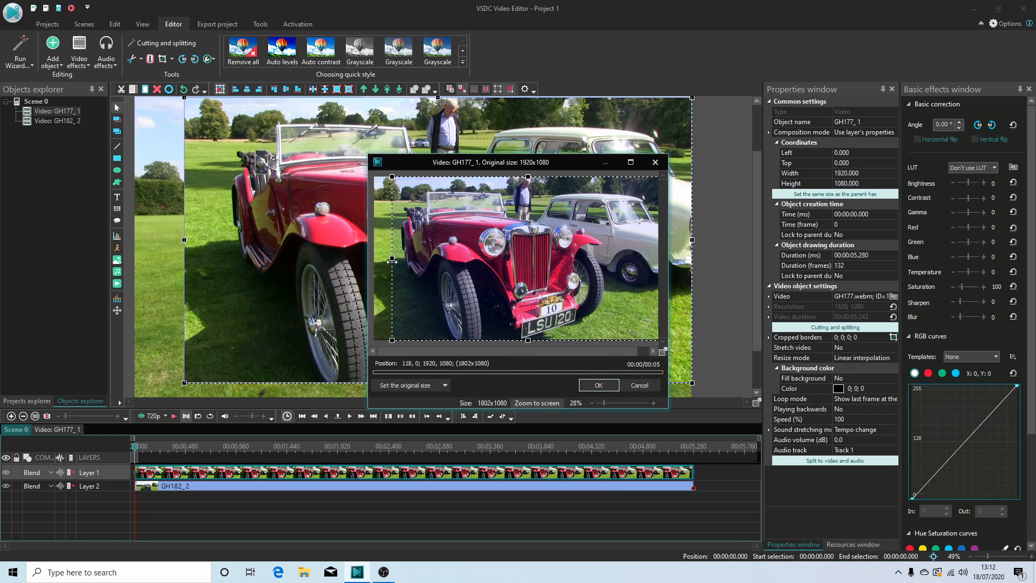
Drag the crop frame's edge inward to about 1385×1080 around the red car.
left_click_drag(391, 258, 397, 258)
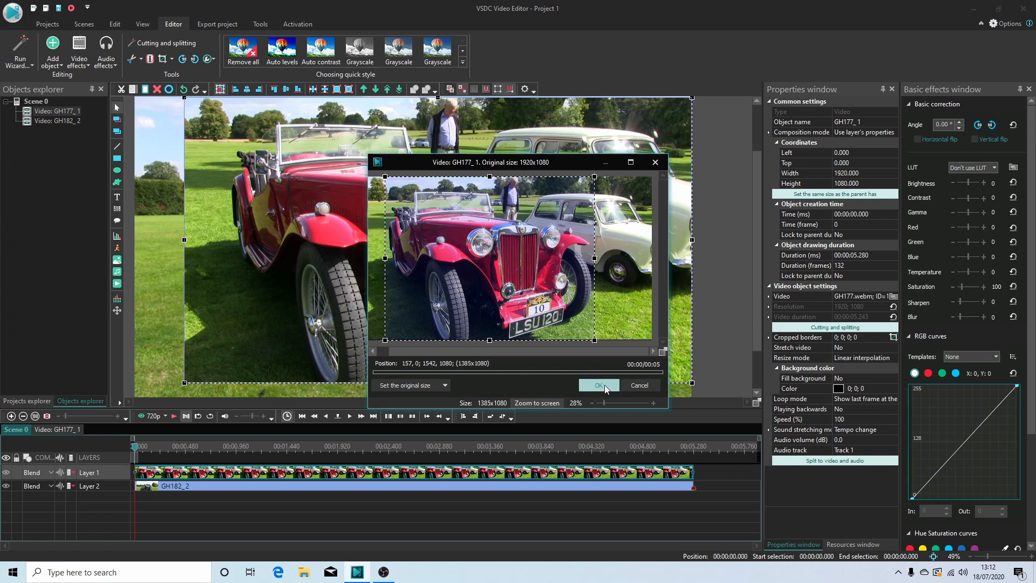
Apply the crop to the red MG clip.
left_click(596, 385)
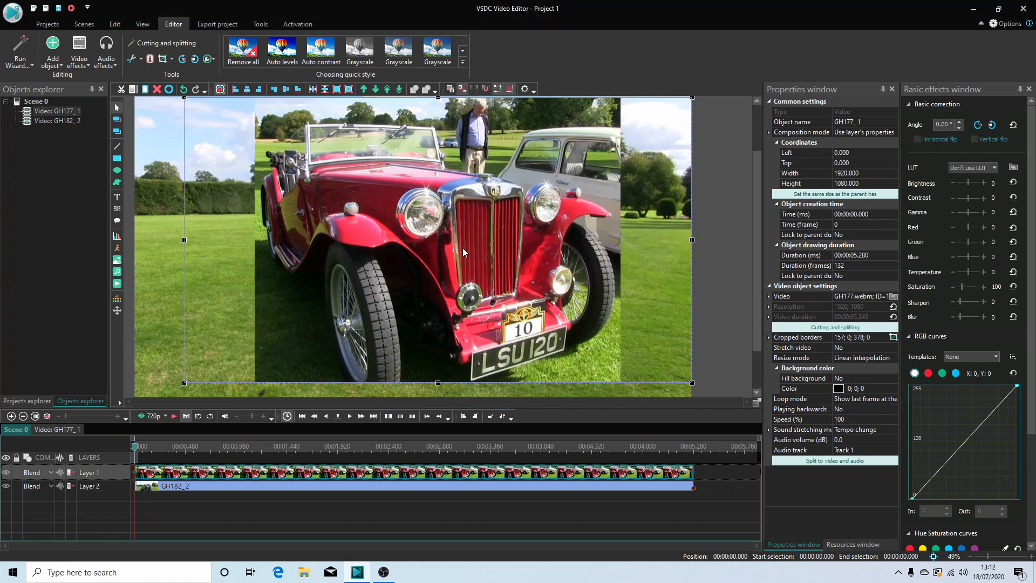
mouse_move(487, 194)
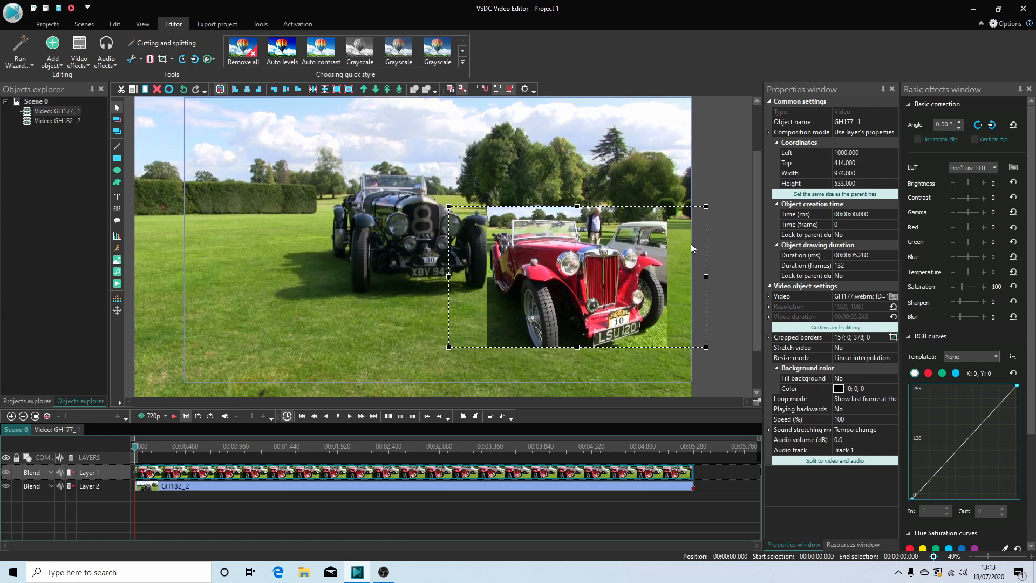
mouse_move(635, 362)
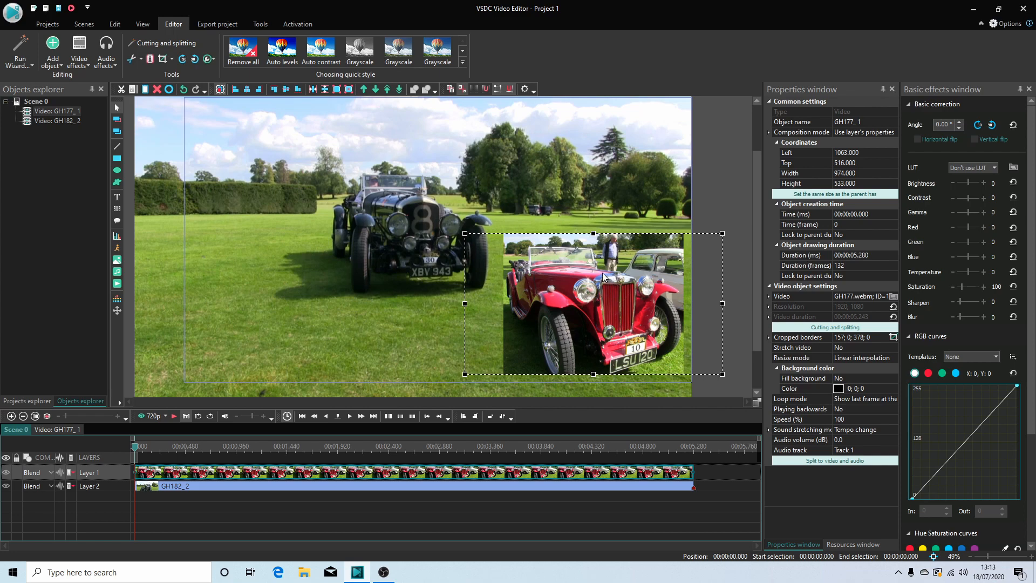
mouse_move(566, 314)
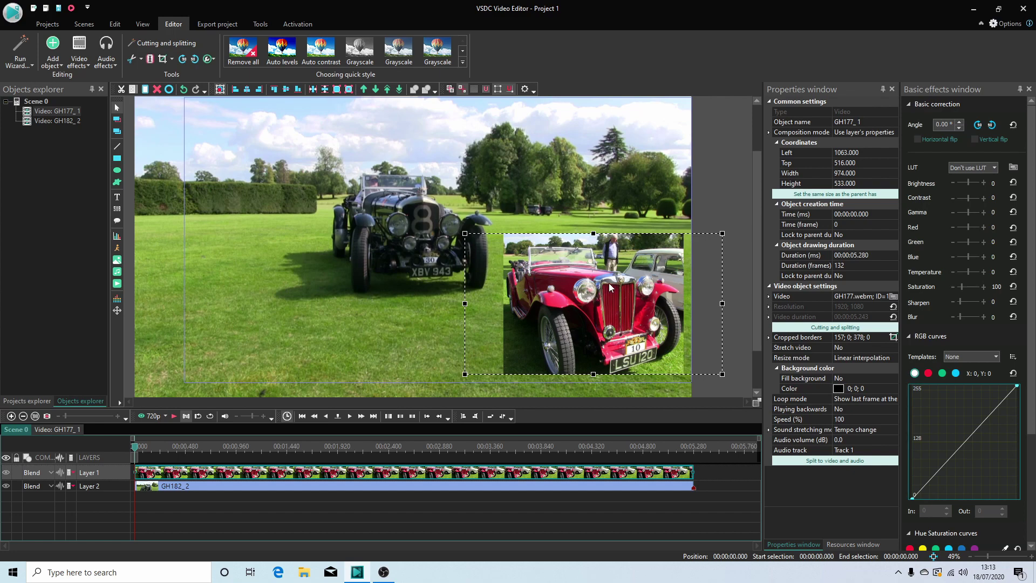
mouse_move(399, 276)
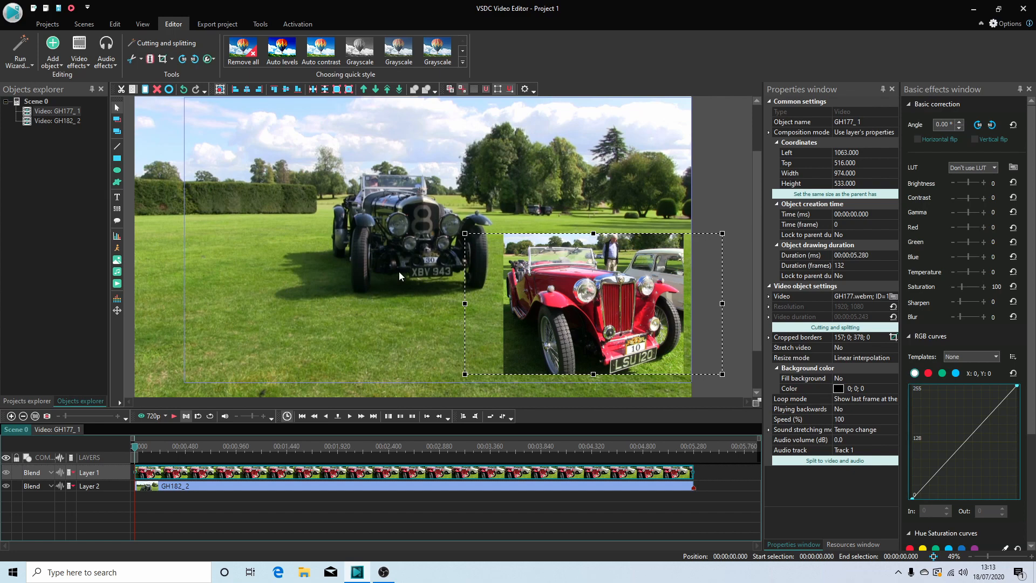
mouse_move(274, 471)
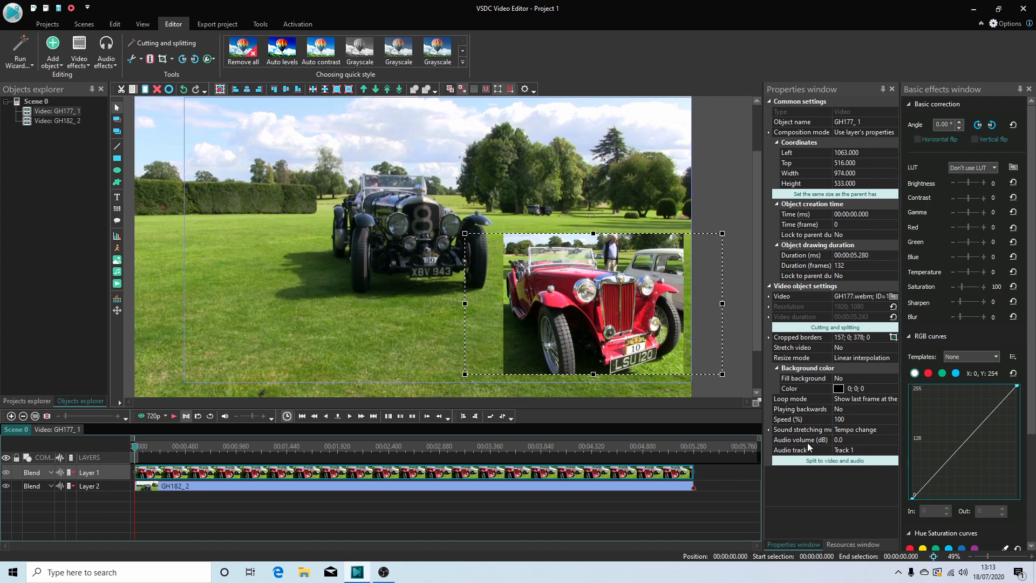
mouse_move(839, 442)
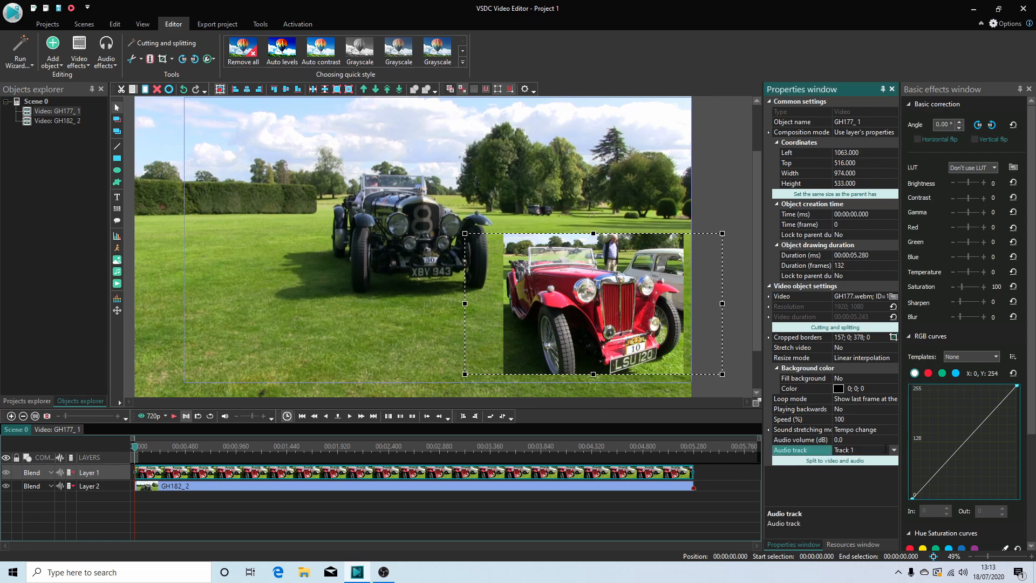
Set Audio track to 'Don't use audio' for GH177_1 and GH182_2.
left_click(894, 450)
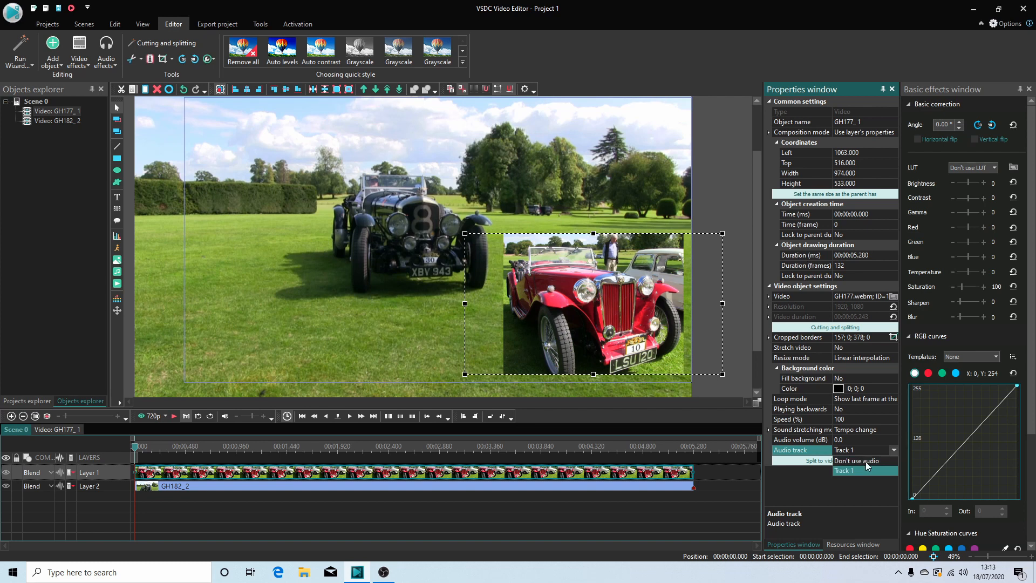
left_click(856, 460)
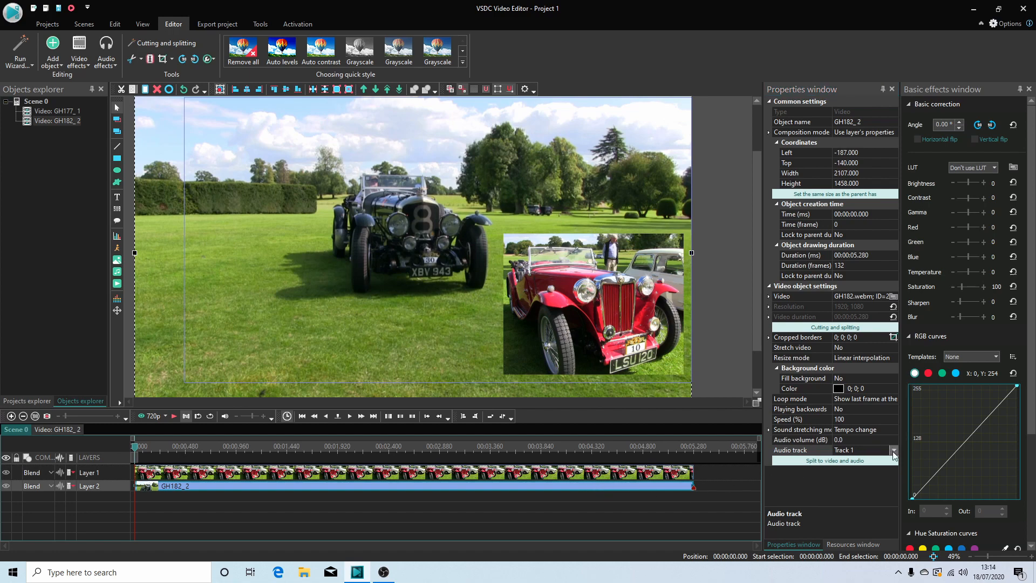
left_click(894, 450)
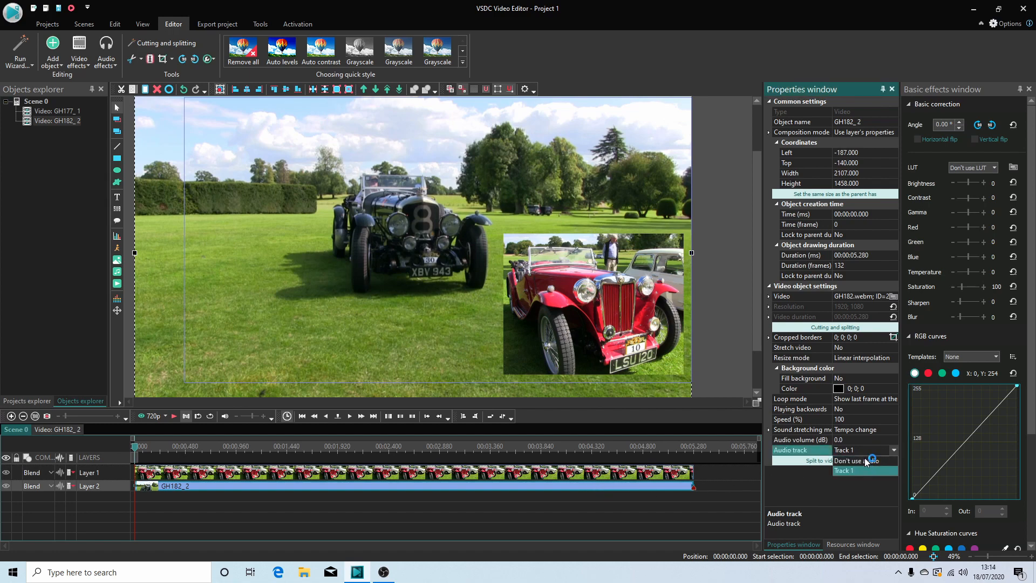
left_click(858, 460)
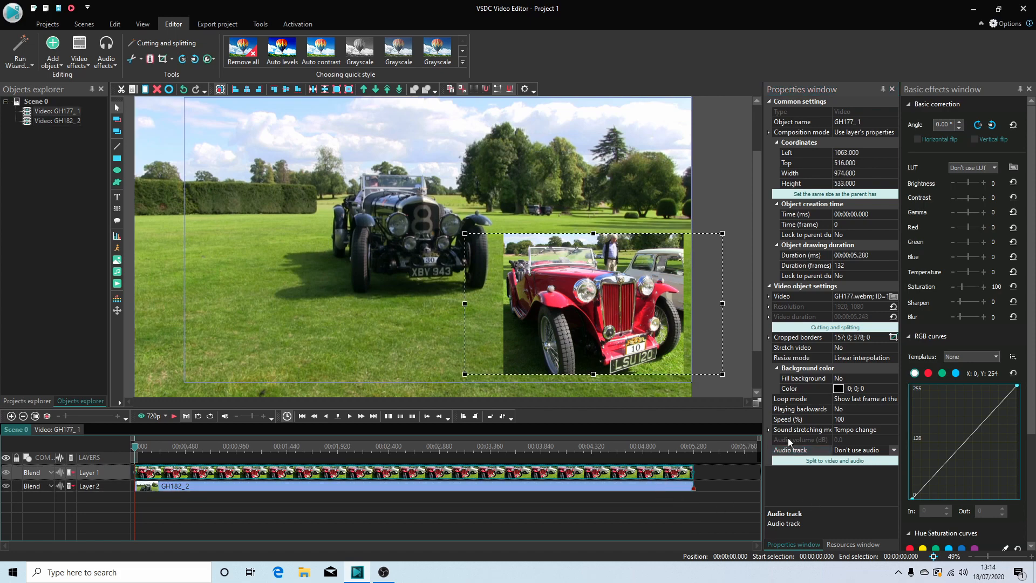
mouse_move(648, 359)
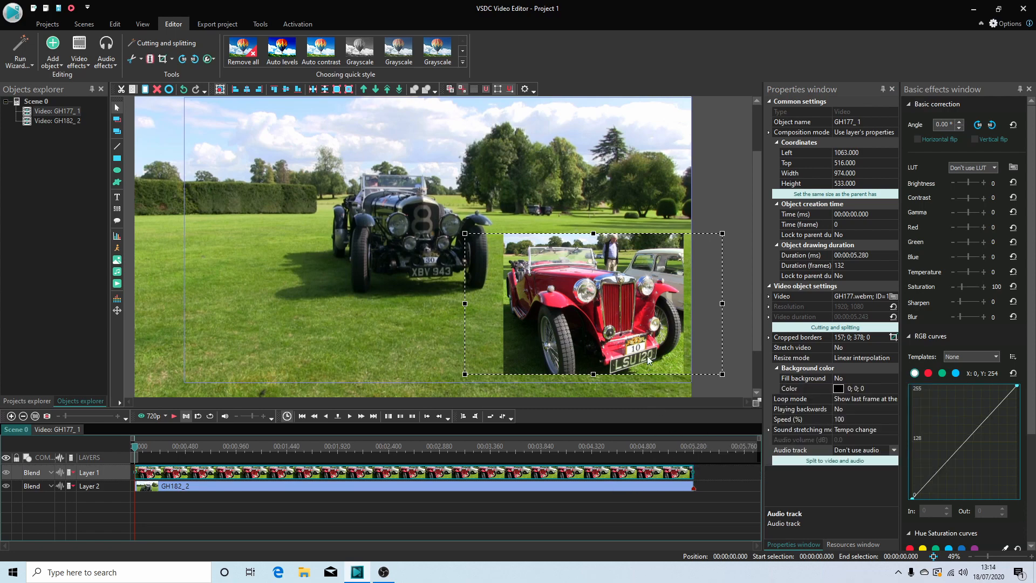
mouse_move(651, 389)
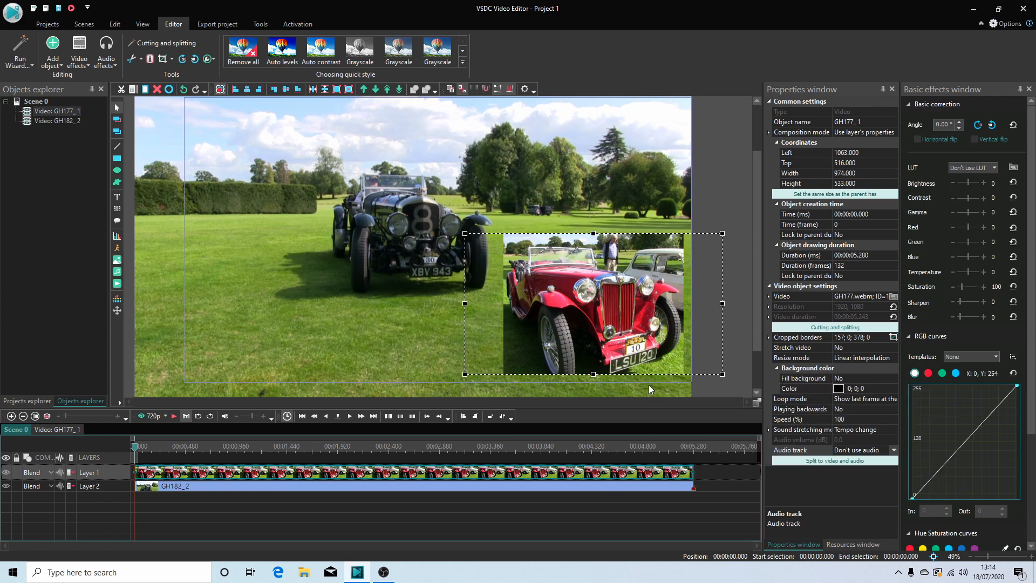
mouse_move(623, 318)
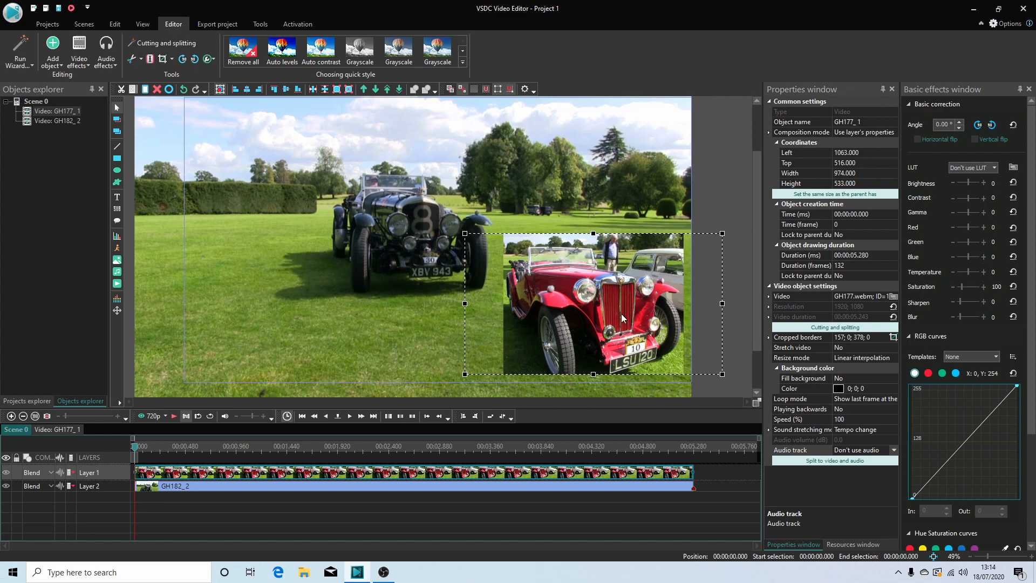
mouse_move(636, 397)
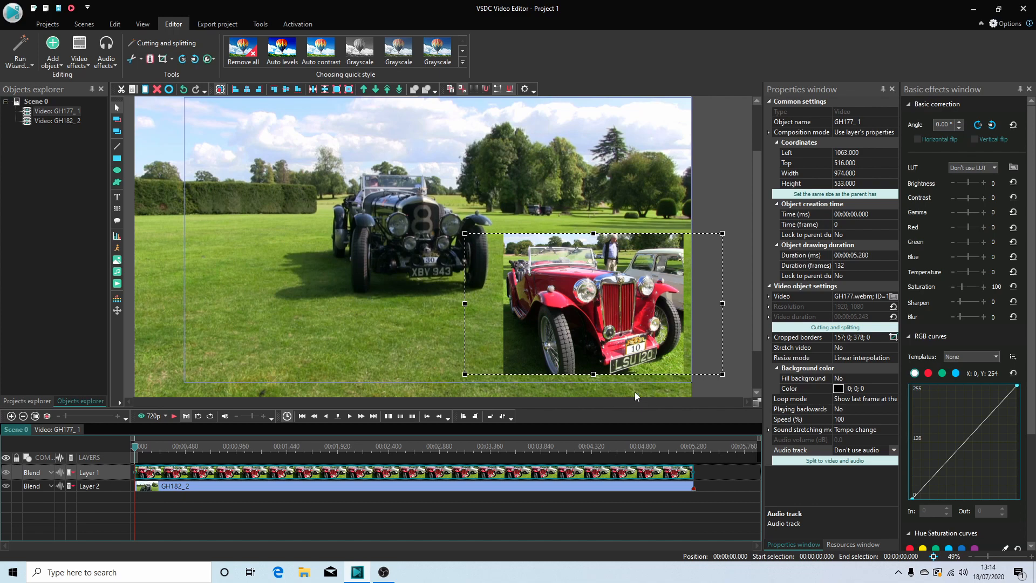
mouse_move(559, 392)
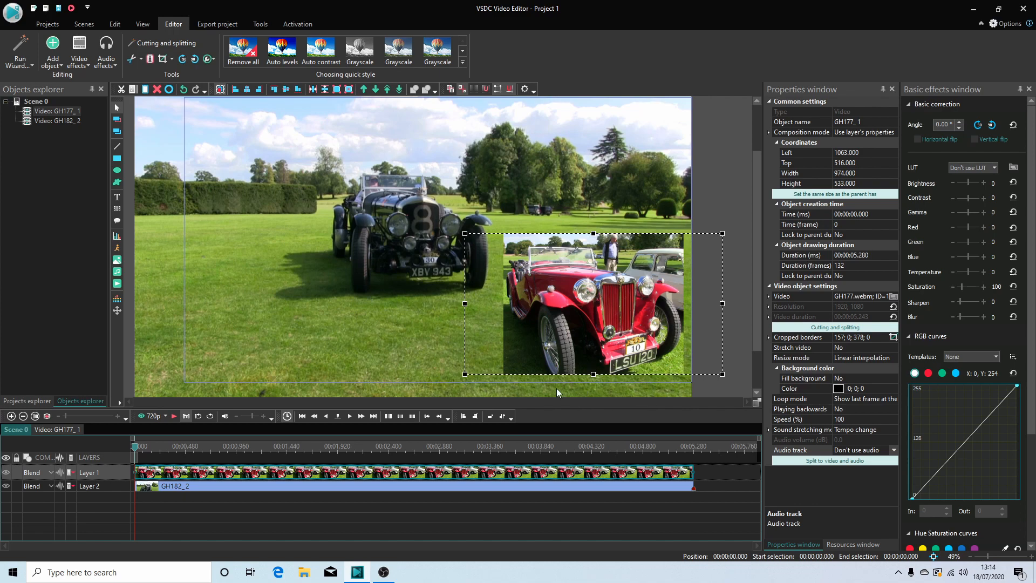
mouse_move(697, 177)
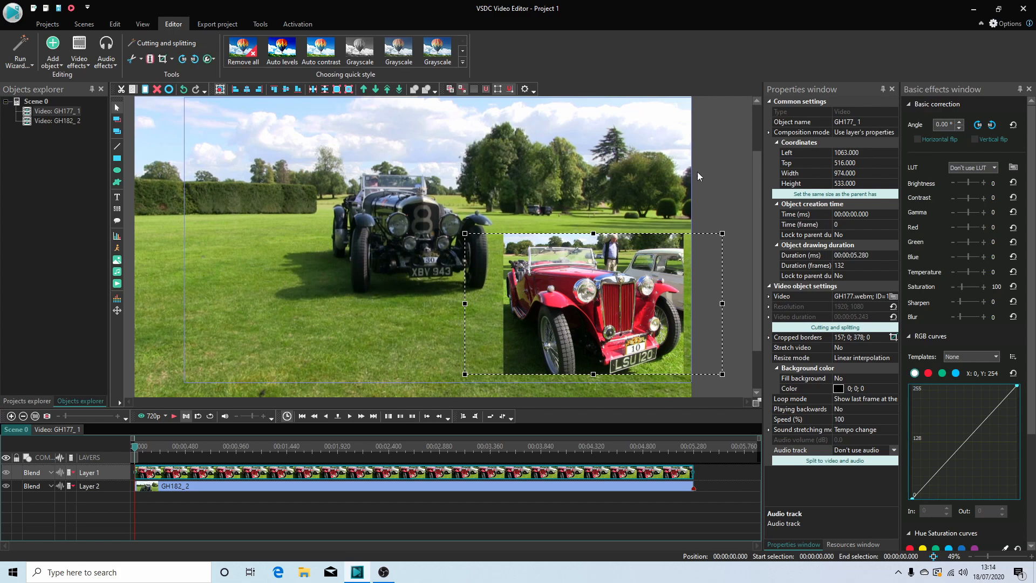
mouse_move(819, 20)
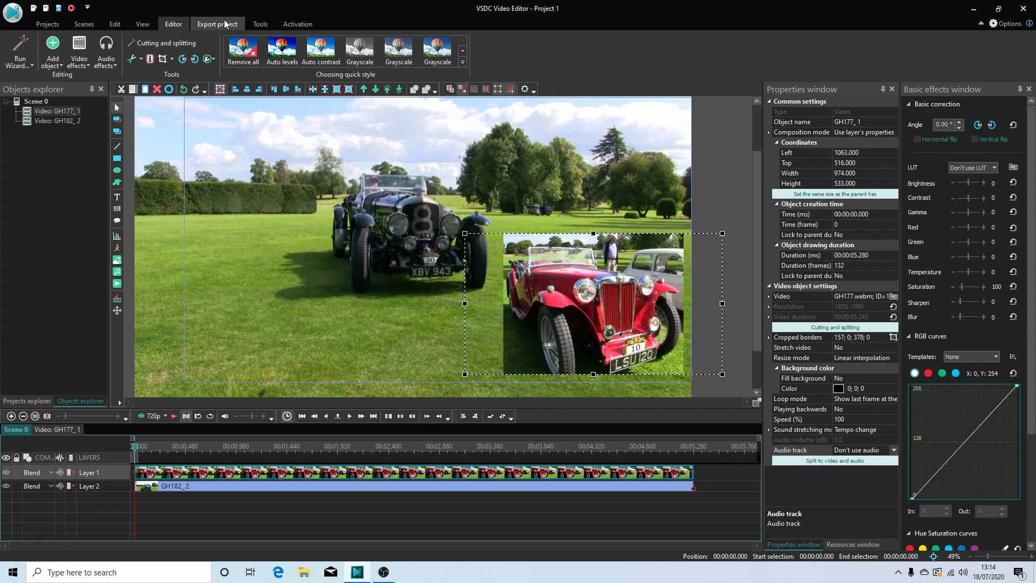
Switch to the Export project tab to preview the MPEG4 output.
left_click(217, 24)
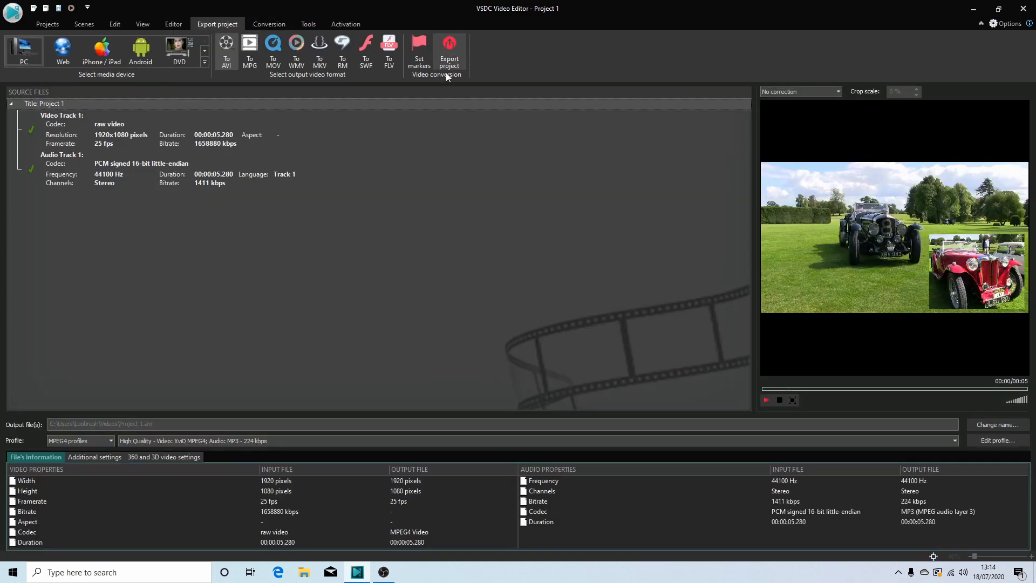
mouse_move(448, 50)
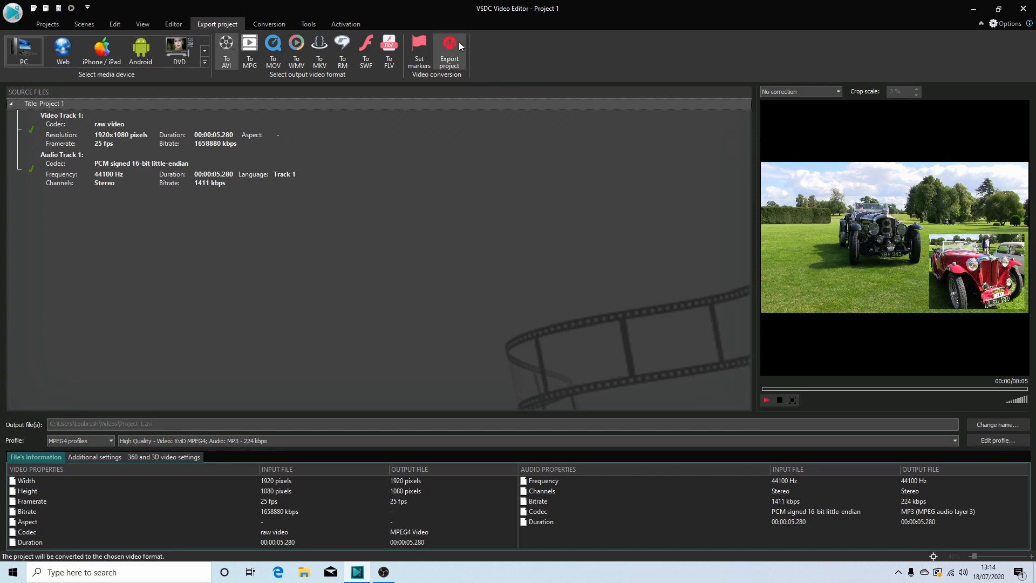
mouse_move(454, 50)
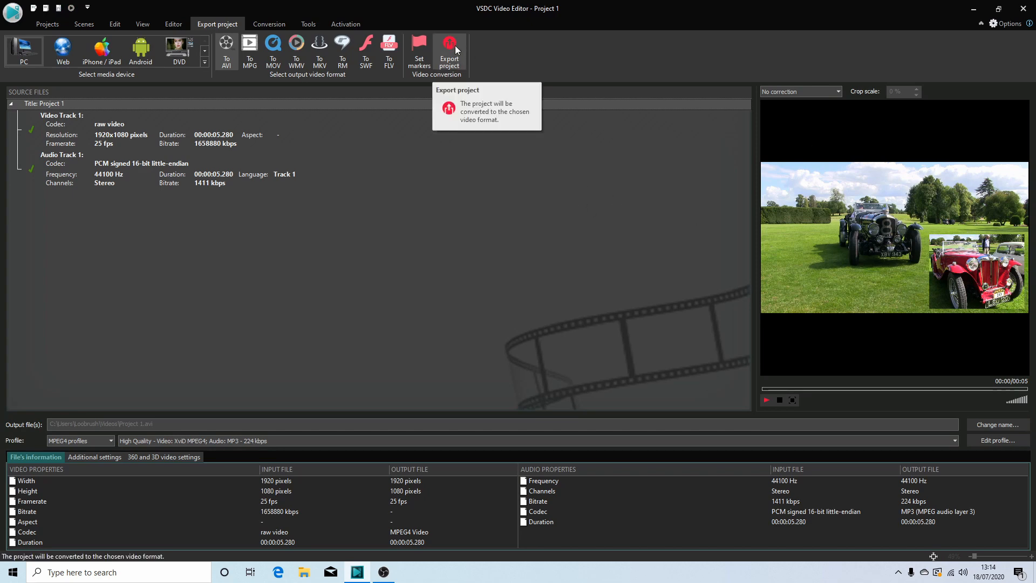